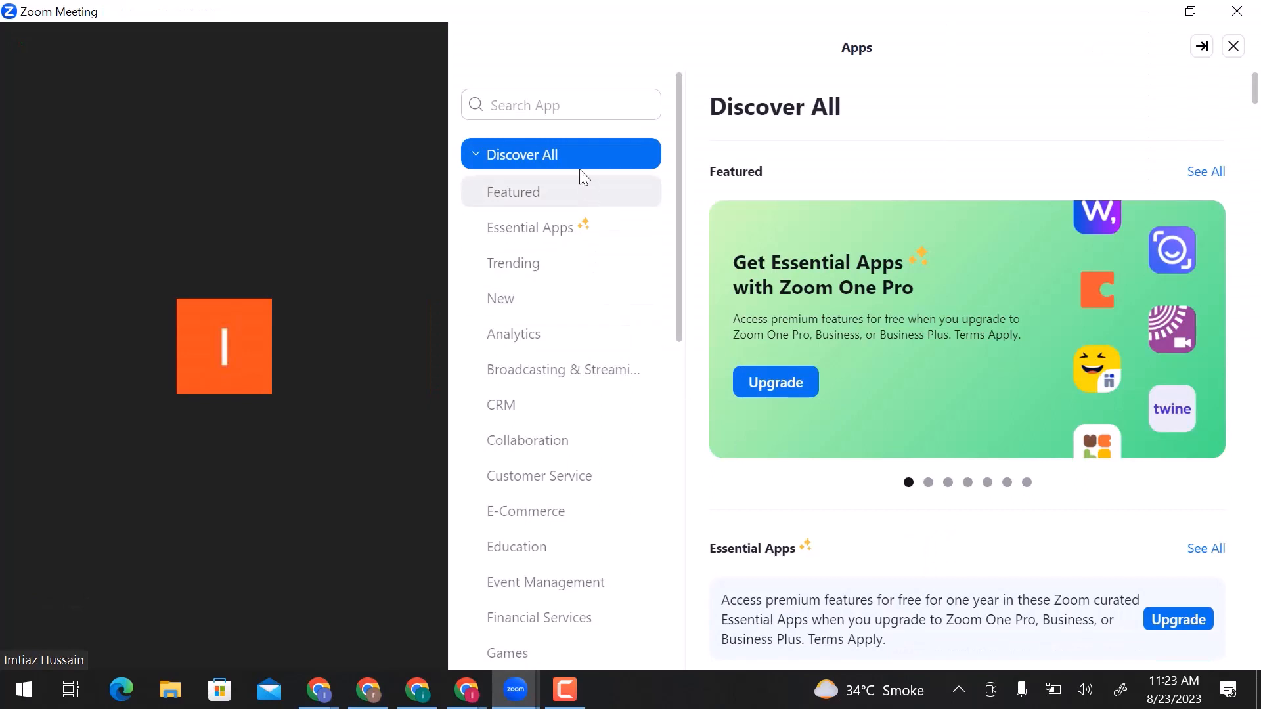
Step: Find the twine breakouts app via 'breakout' search, get it and allow it into the meeting
text(breakout)
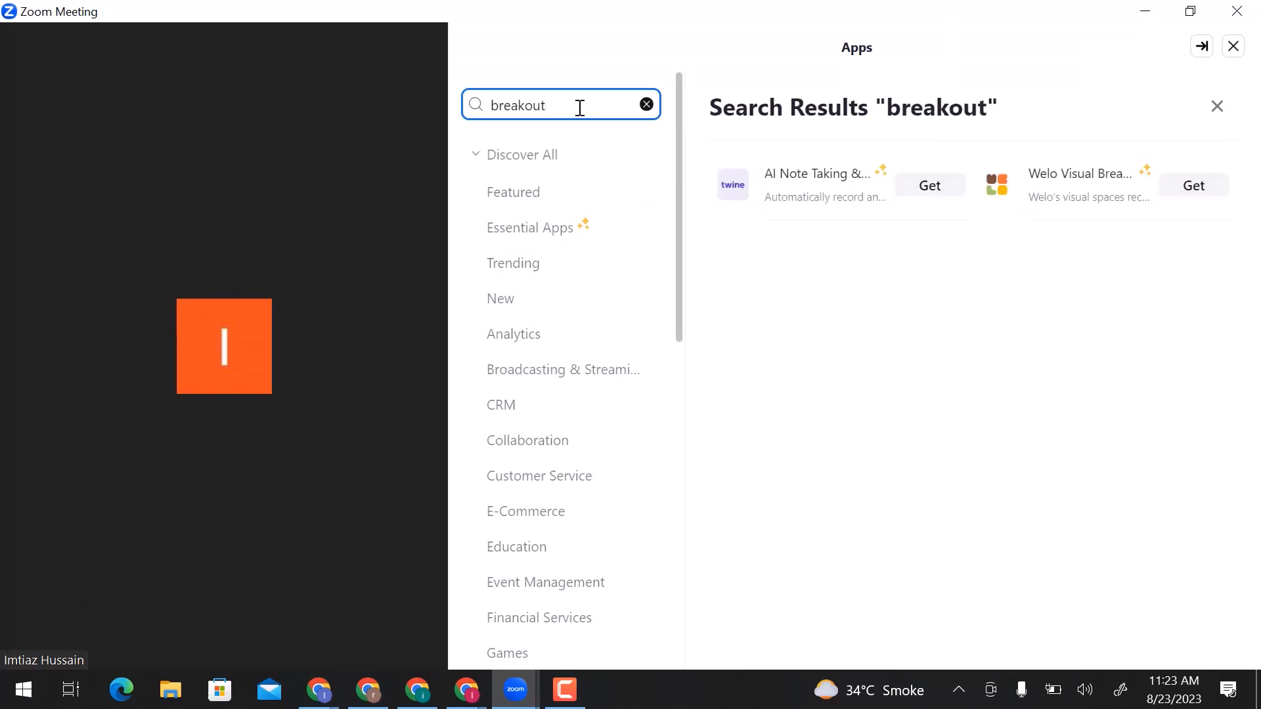
mouse_move(802, 183)
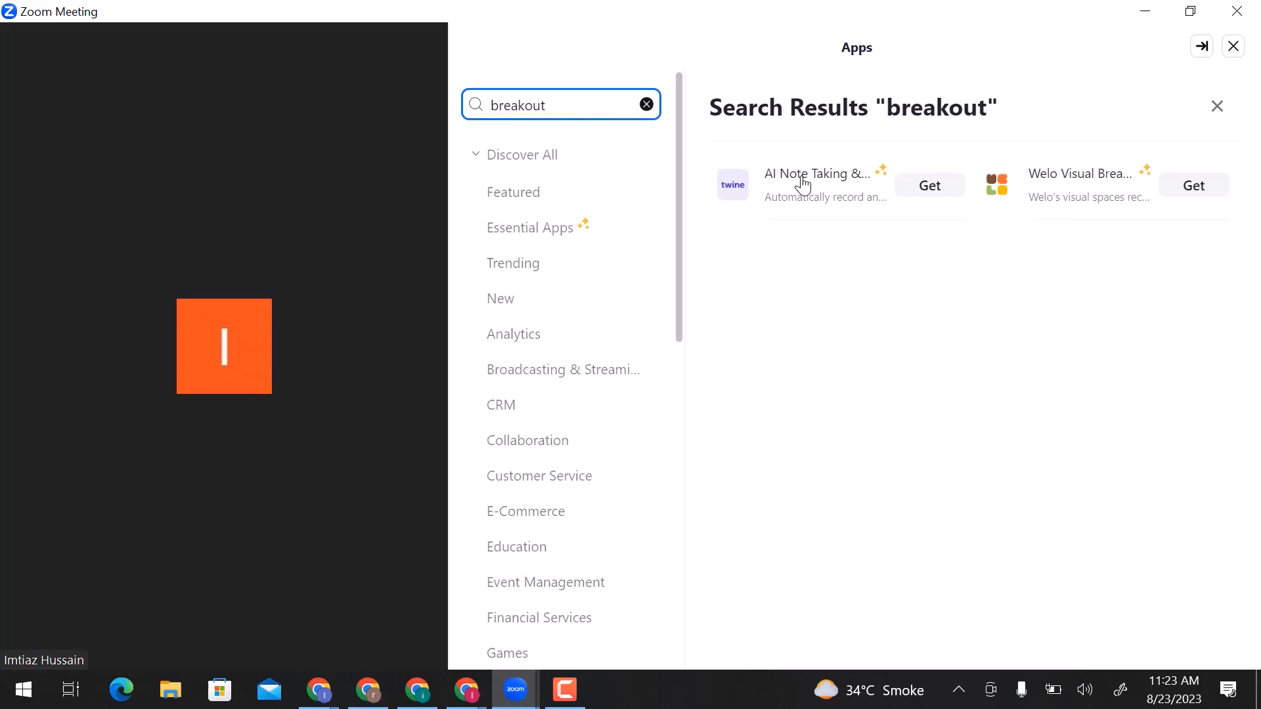
click(929, 185)
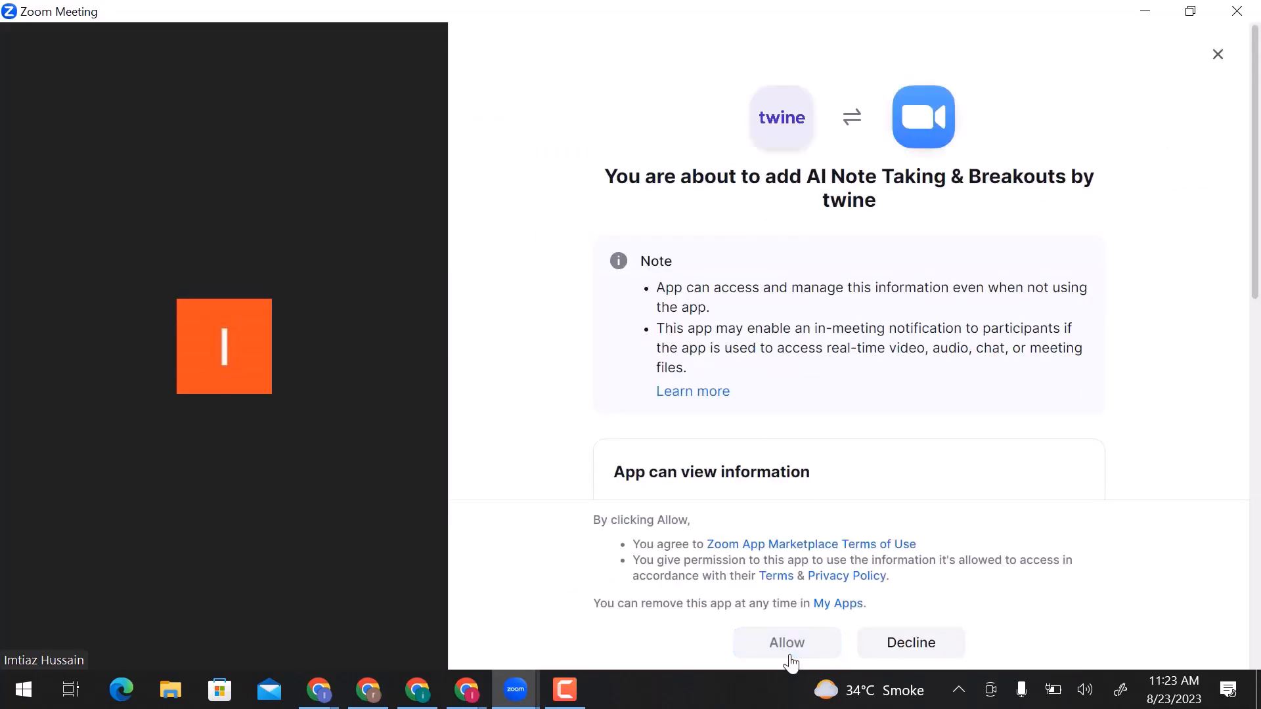
click(786, 642)
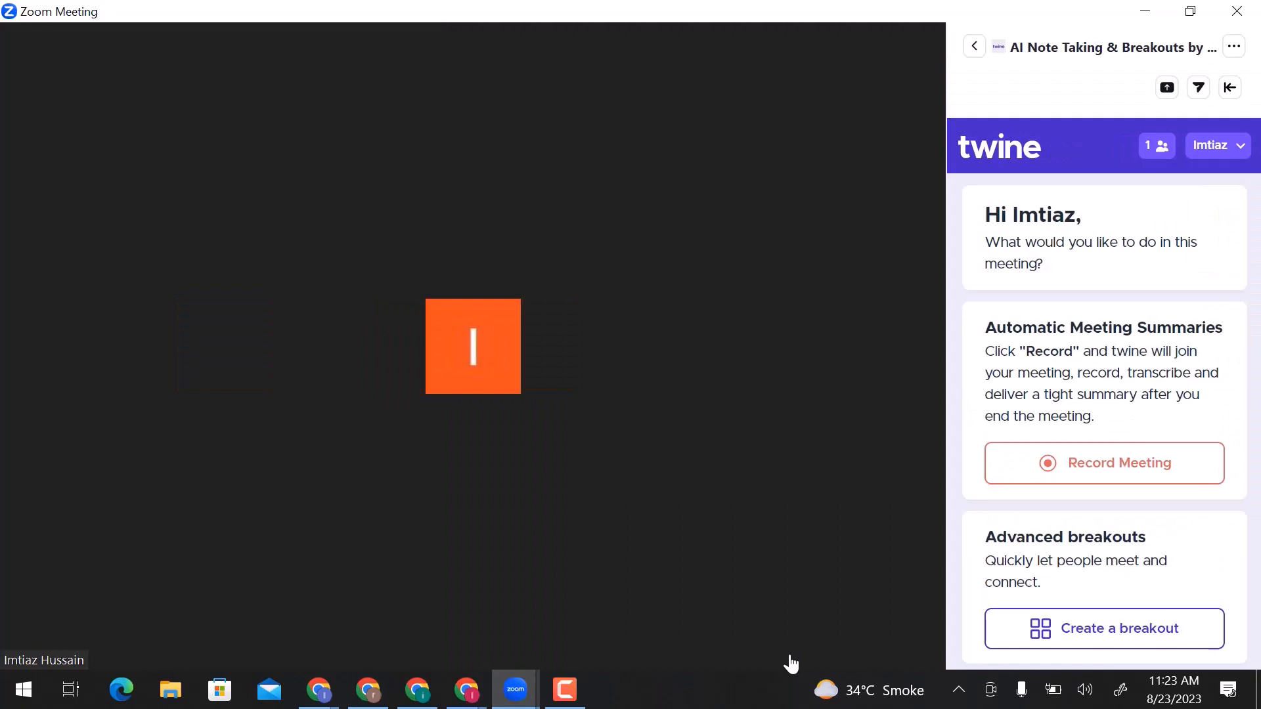
mouse_move(1112, 634)
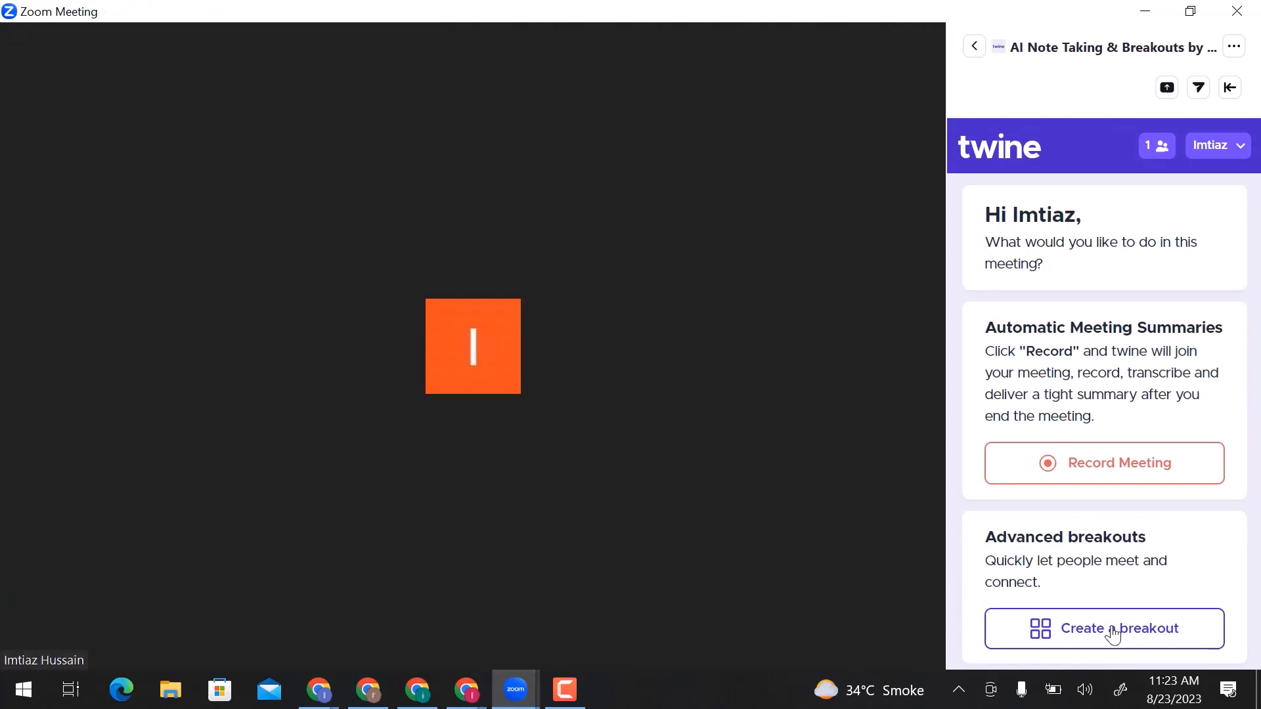
Step: Begin a new 4-room Visual Breakout and bring up the room-name editor
click(1104, 627)
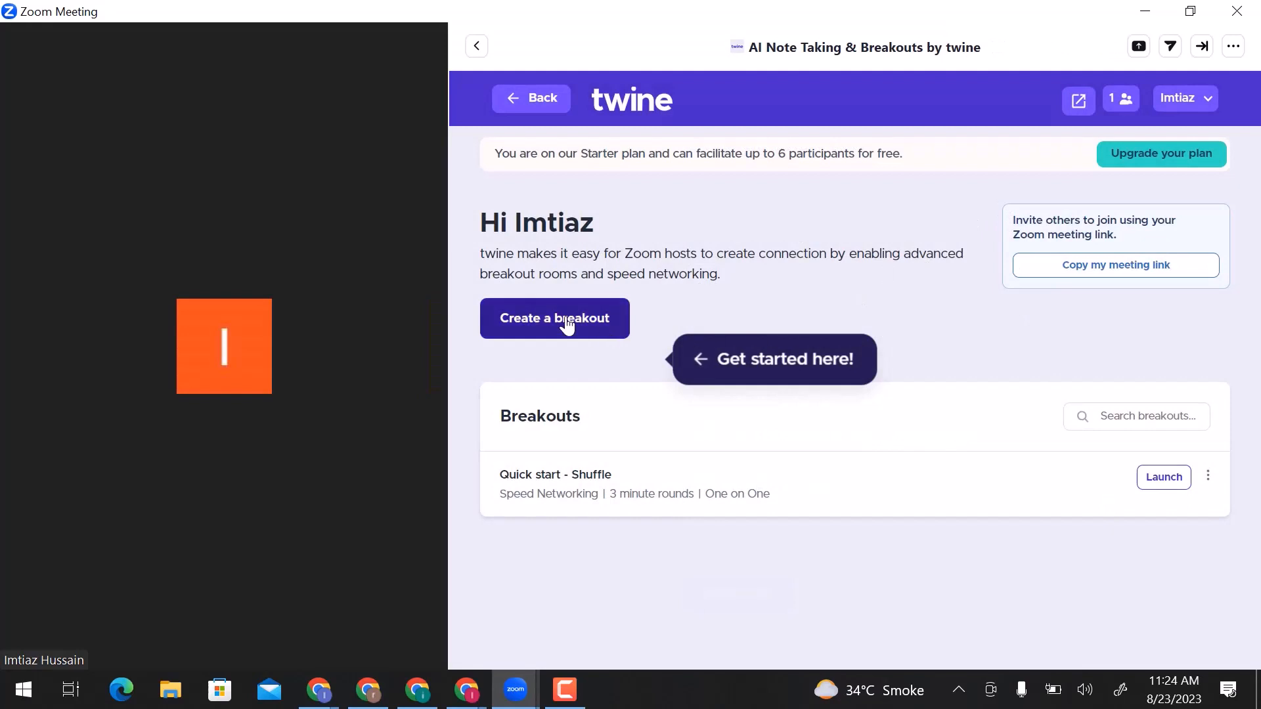
click(554, 318)
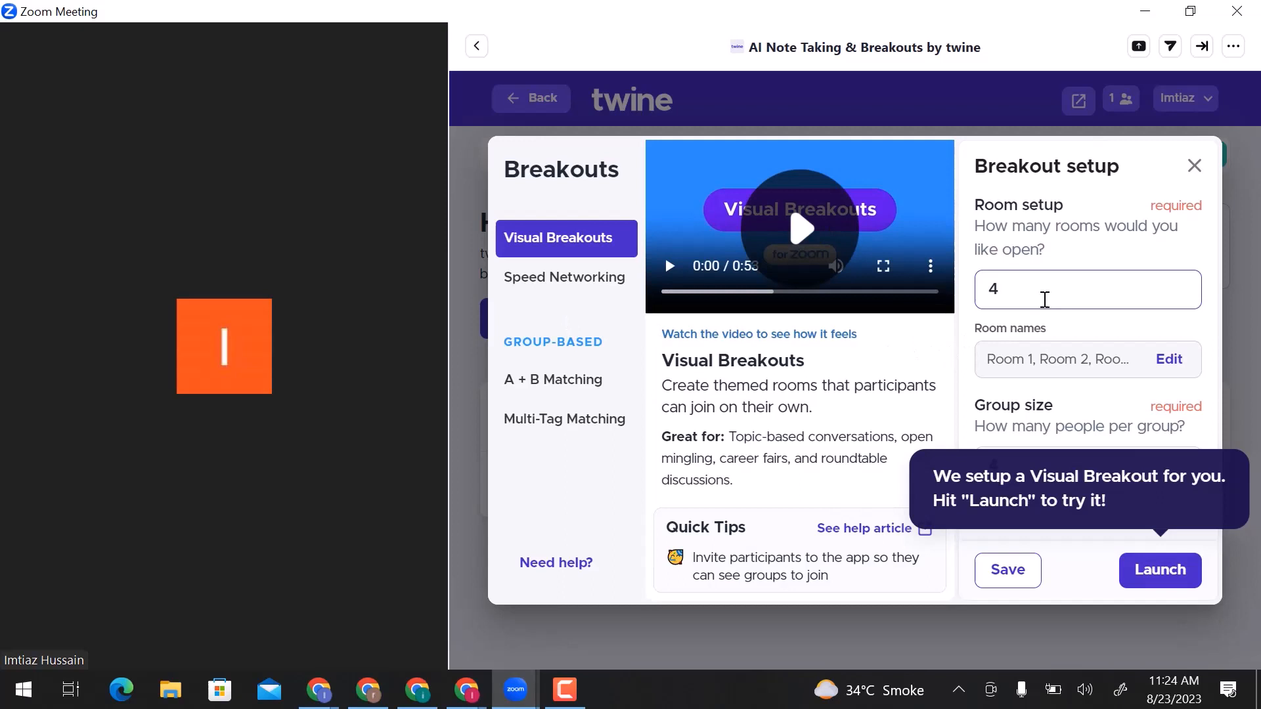
mouse_move(1167, 368)
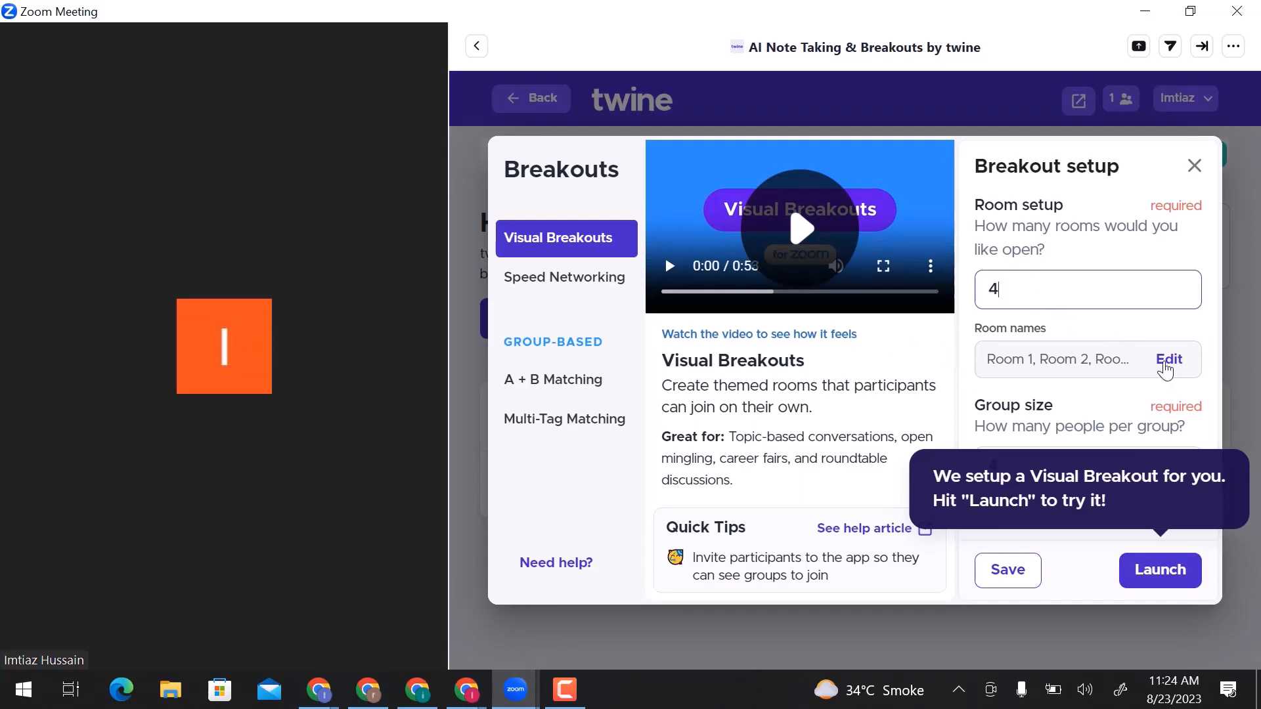
click(1168, 360)
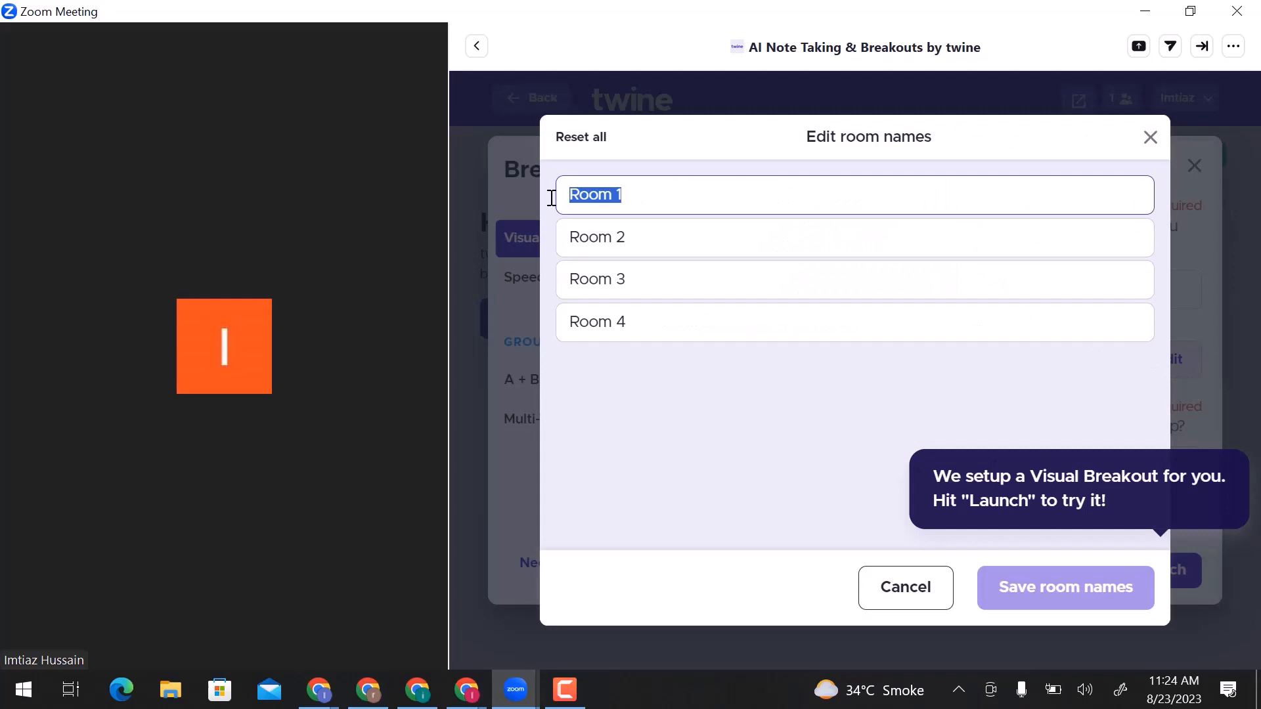
Step: Rename Room 1 to 'Friends' and save the room names
text(F)
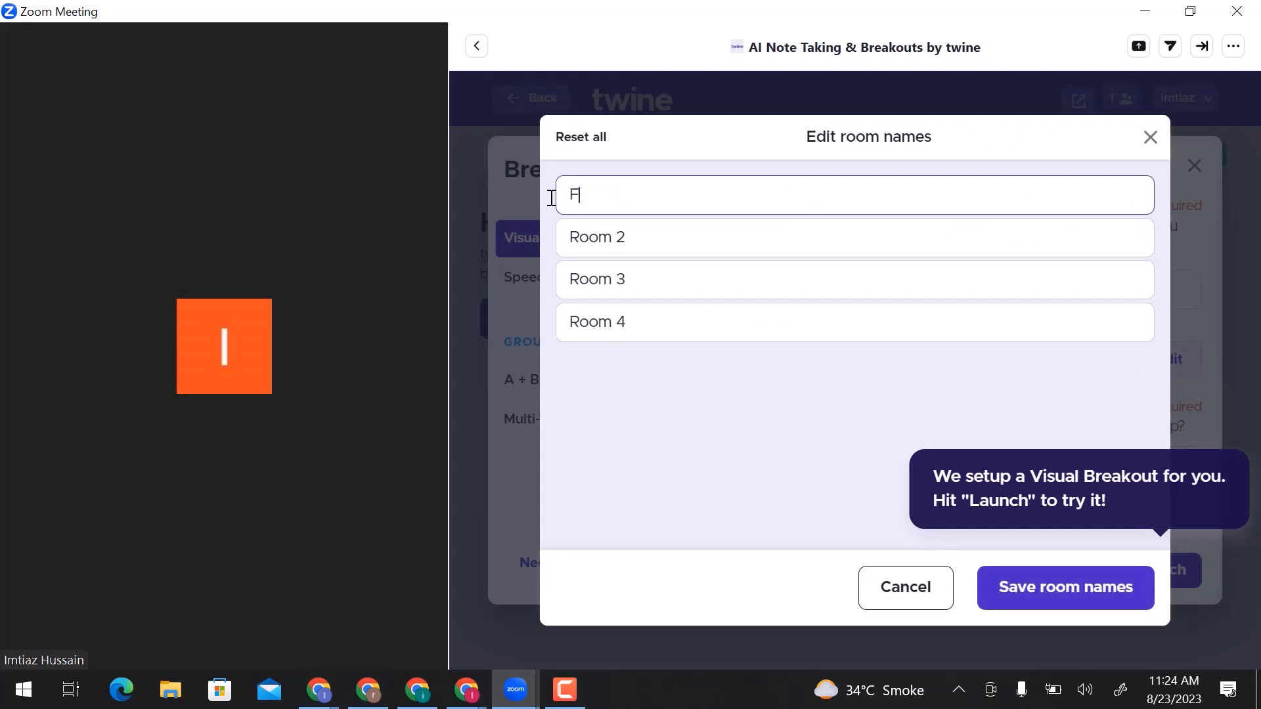
text(riends)
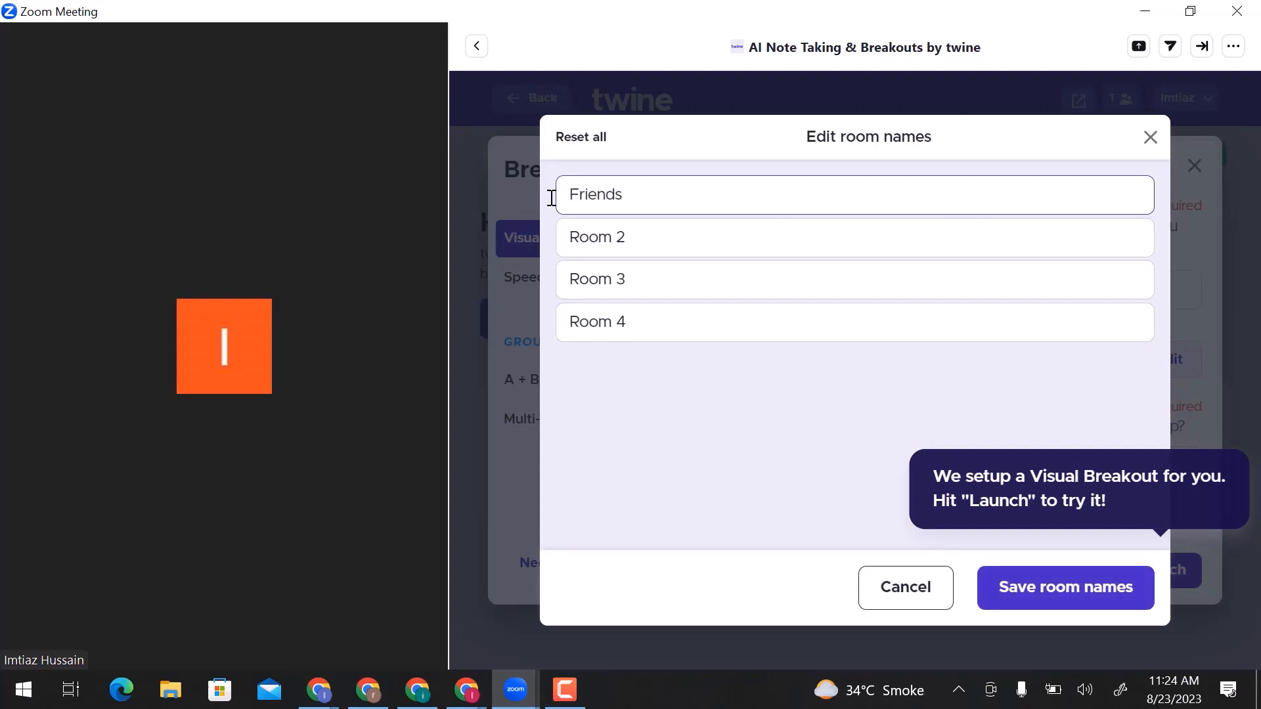
click(1063, 589)
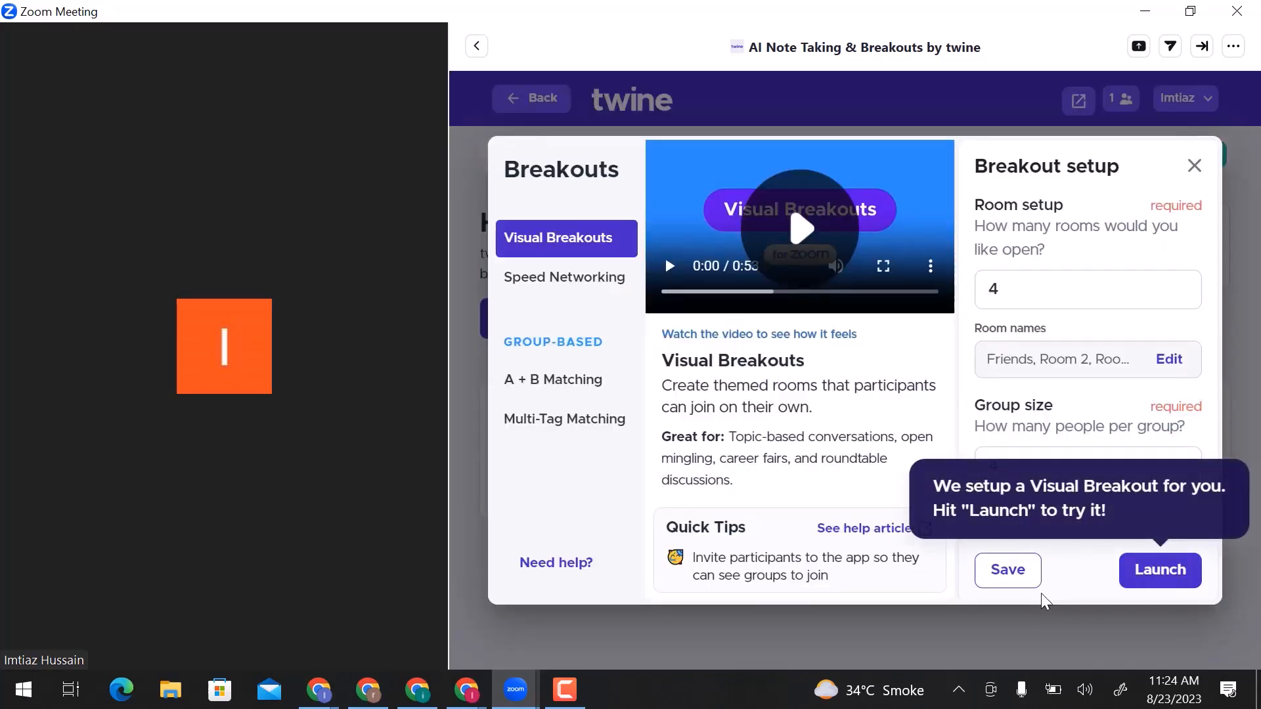
Step: Save the breakout setup under the name 'A'
click(1007, 570)
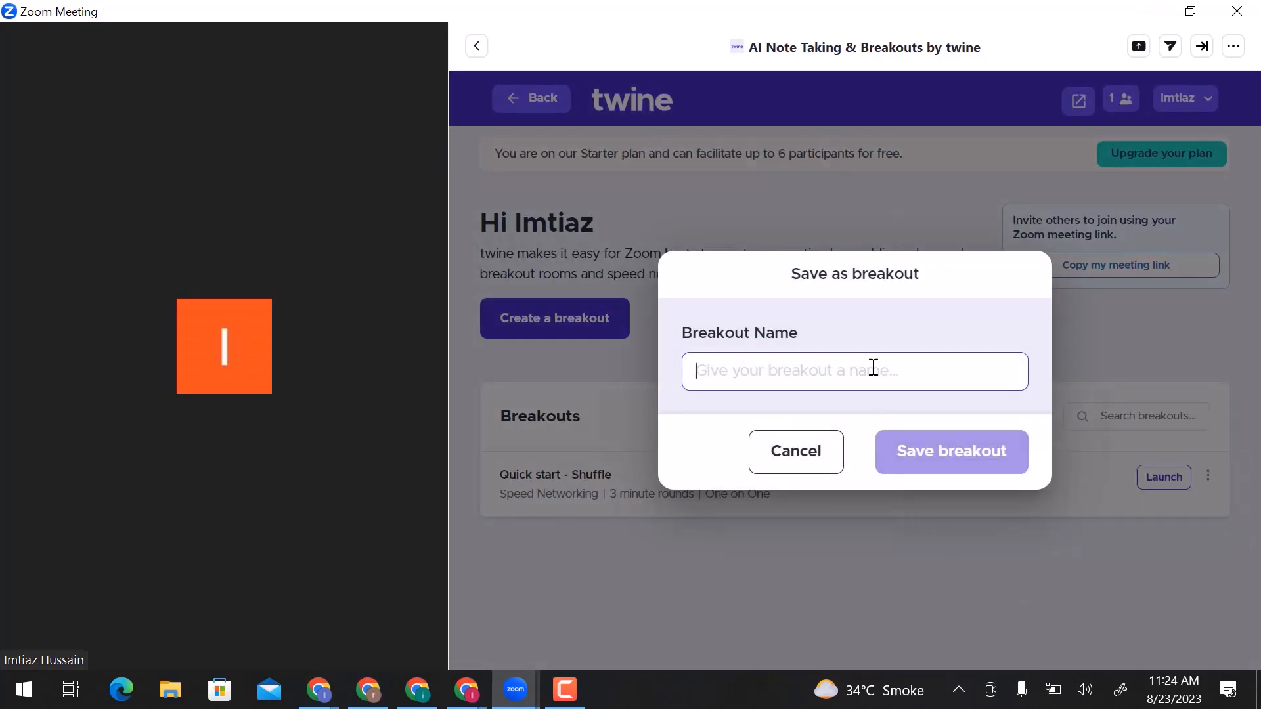
text(A)
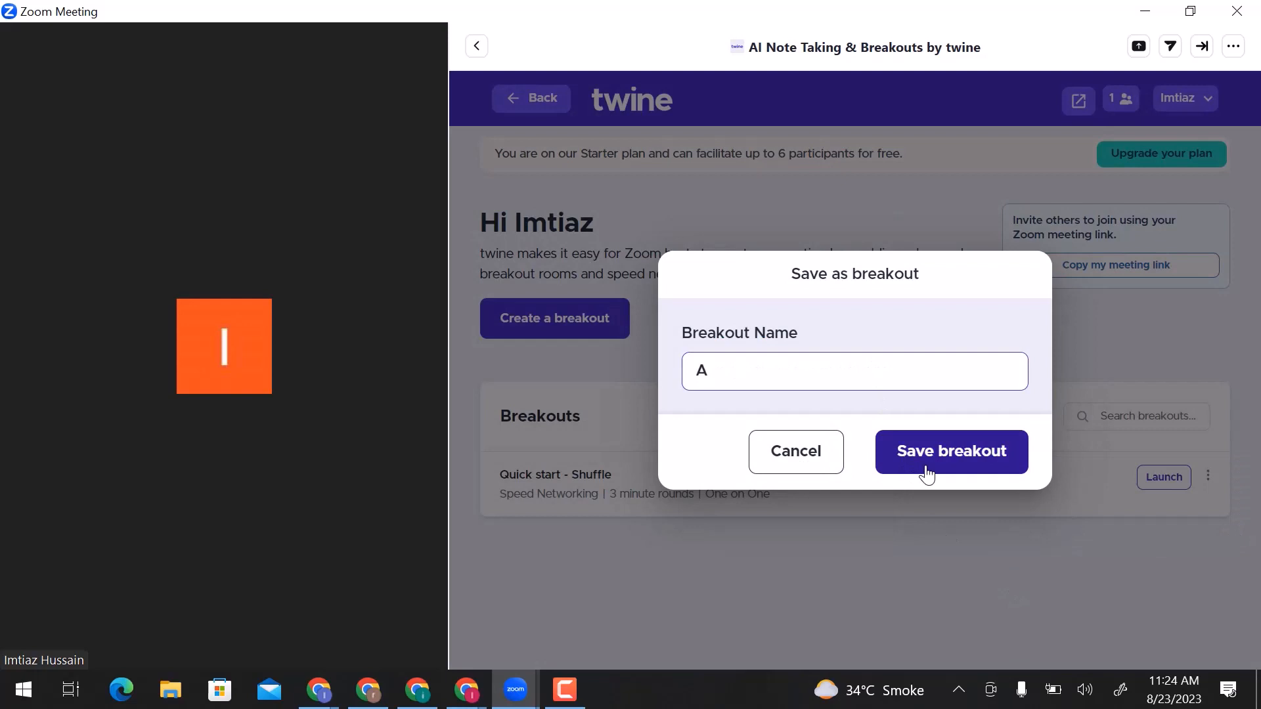
click(951, 451)
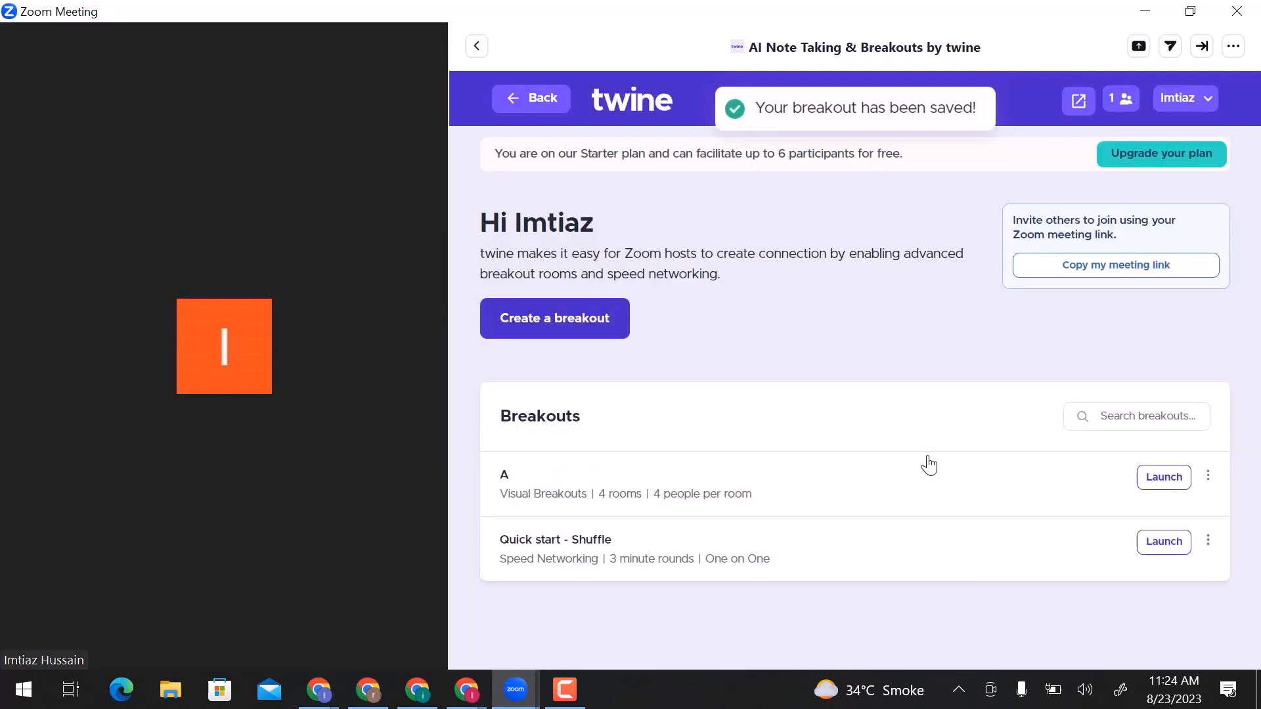
mouse_move(1137, 485)
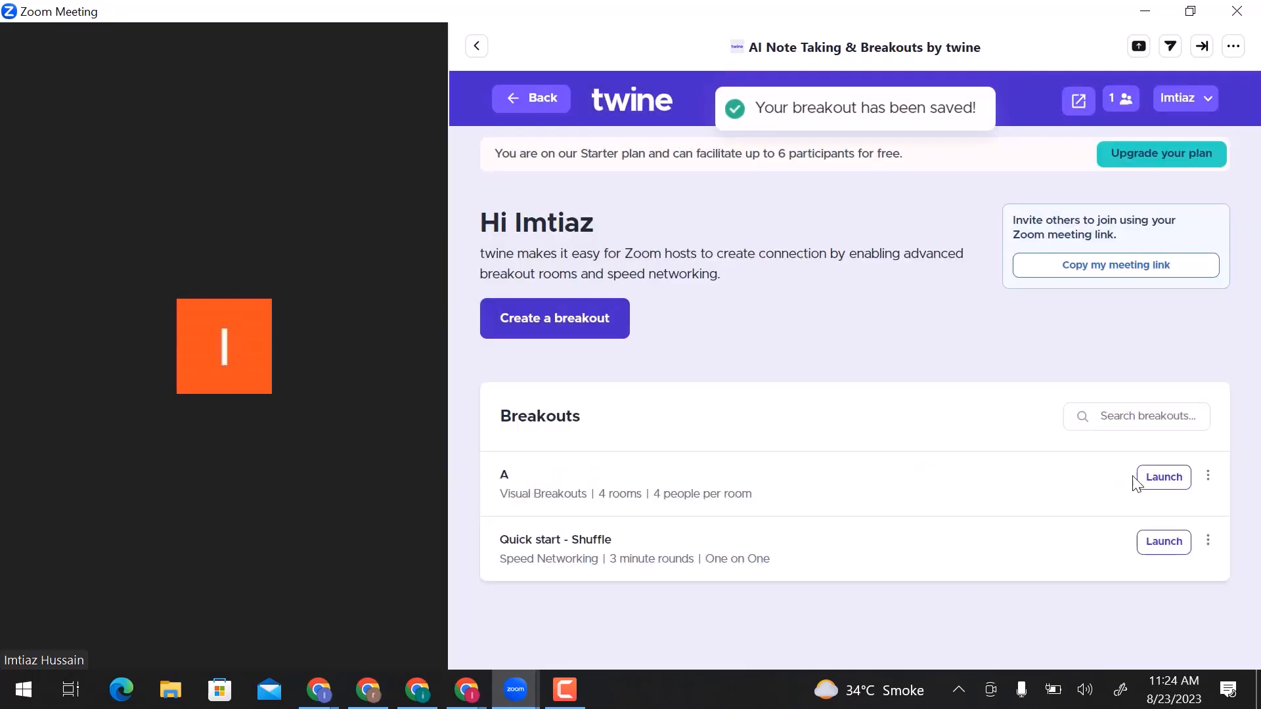
Step: Launch breakout A, showing room cards Friends, Room 2, Room 3 and Room 4
click(1162, 476)
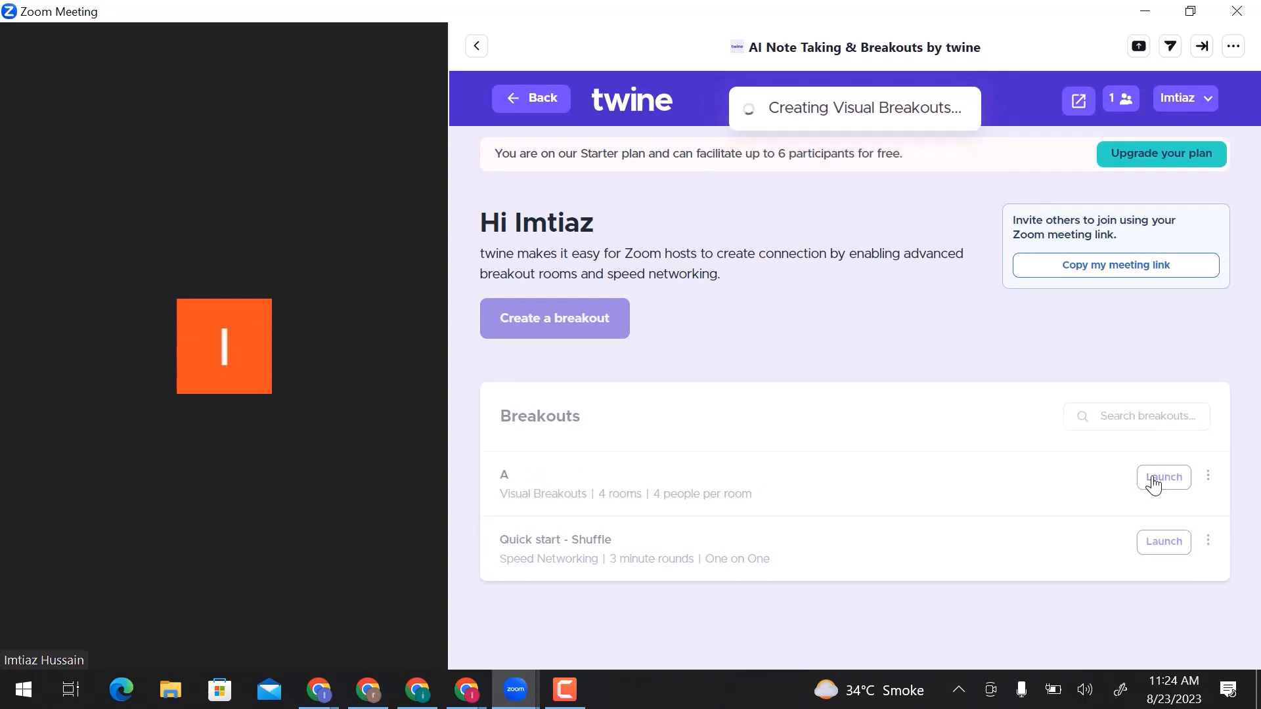
click(1162, 477)
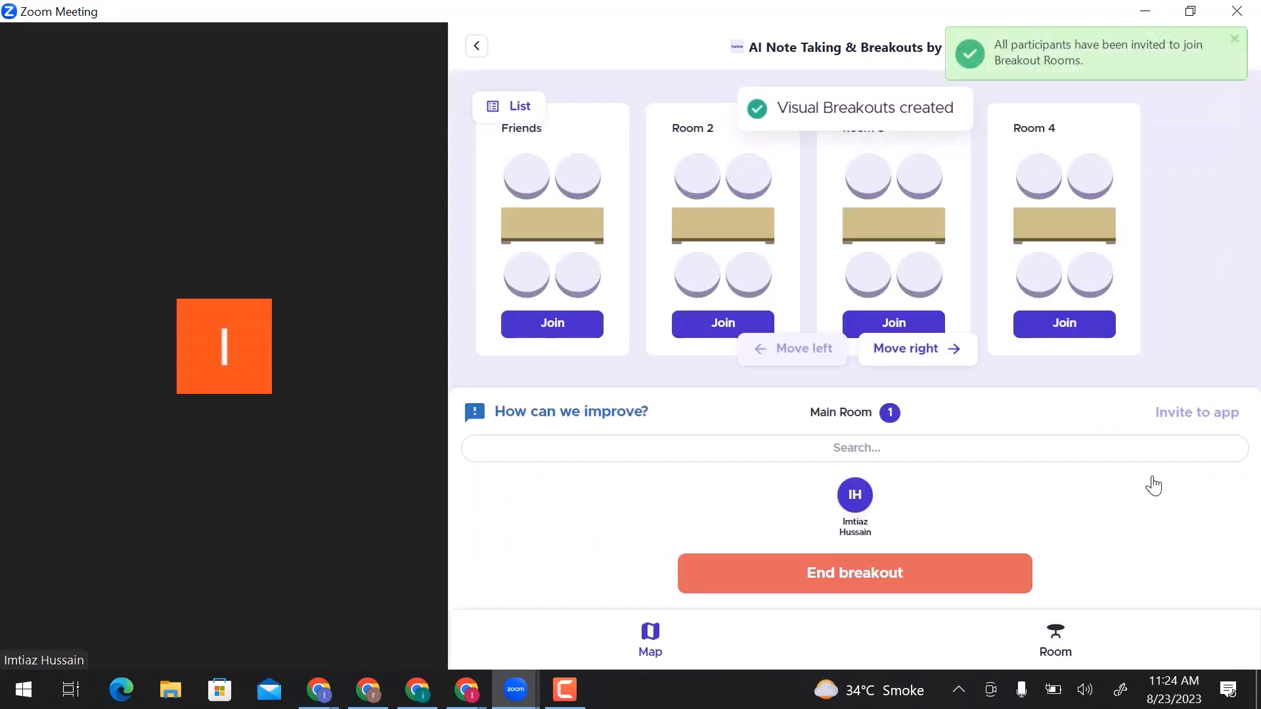